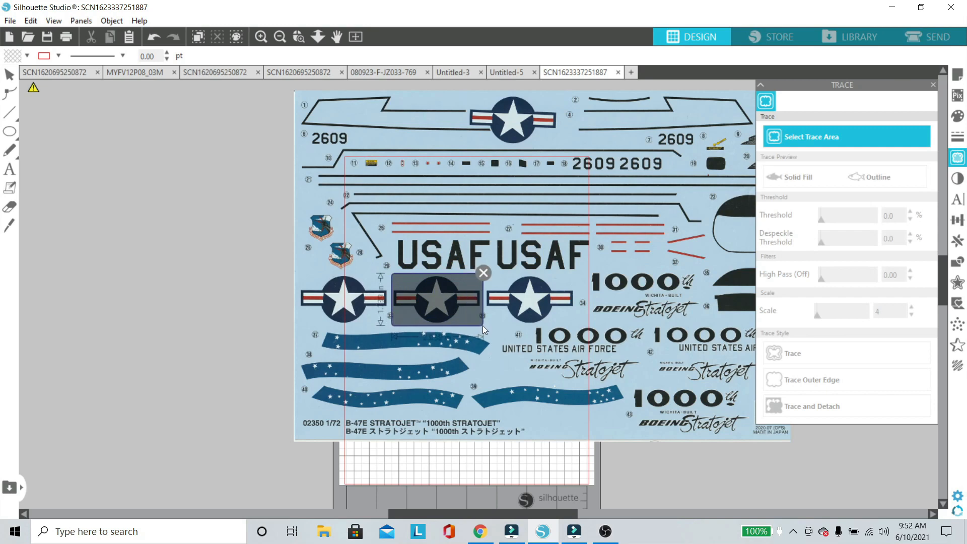
# Raise the roundel trace threshold from 45% to about 74% and trace the star-and-bars into cut outlines
pyautogui.click(259, 36)
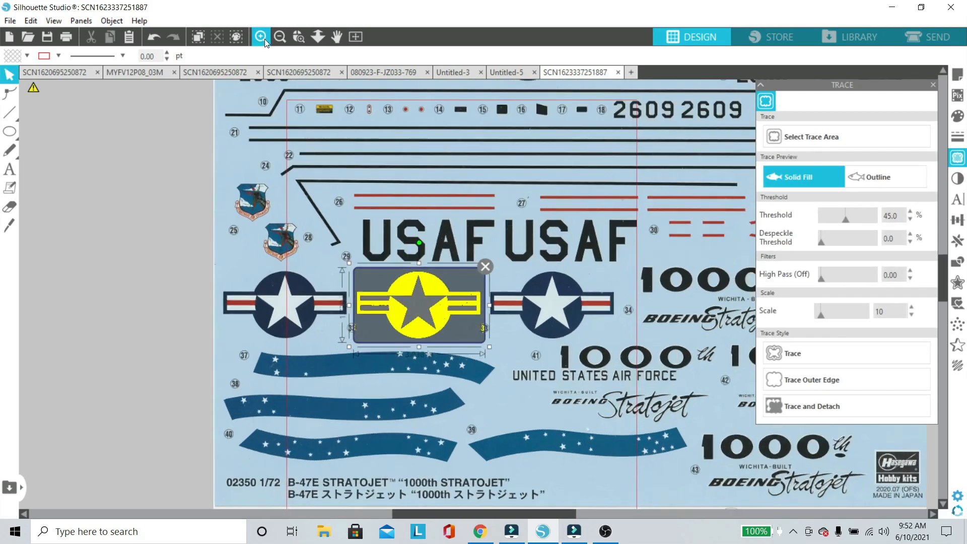
pyautogui.click(259, 36)
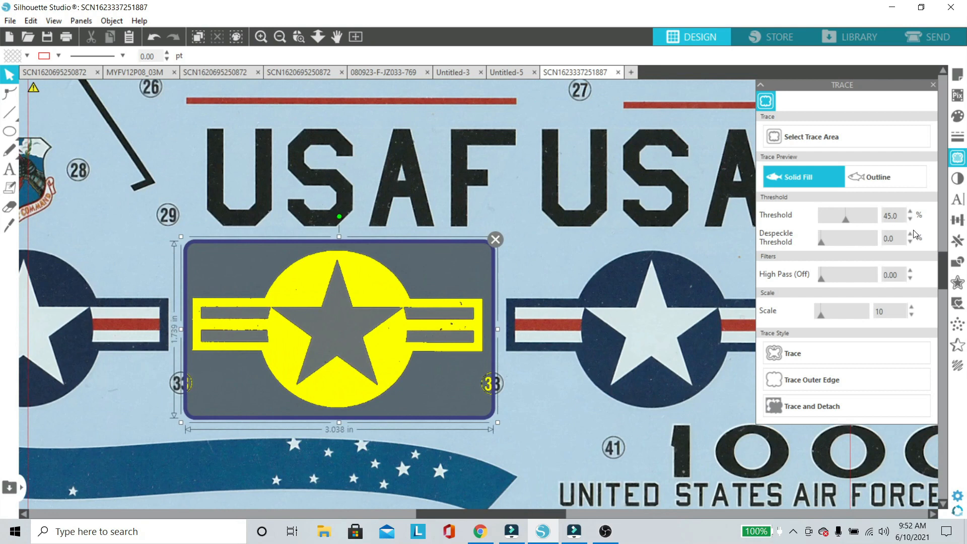
pyautogui.click(910, 212)
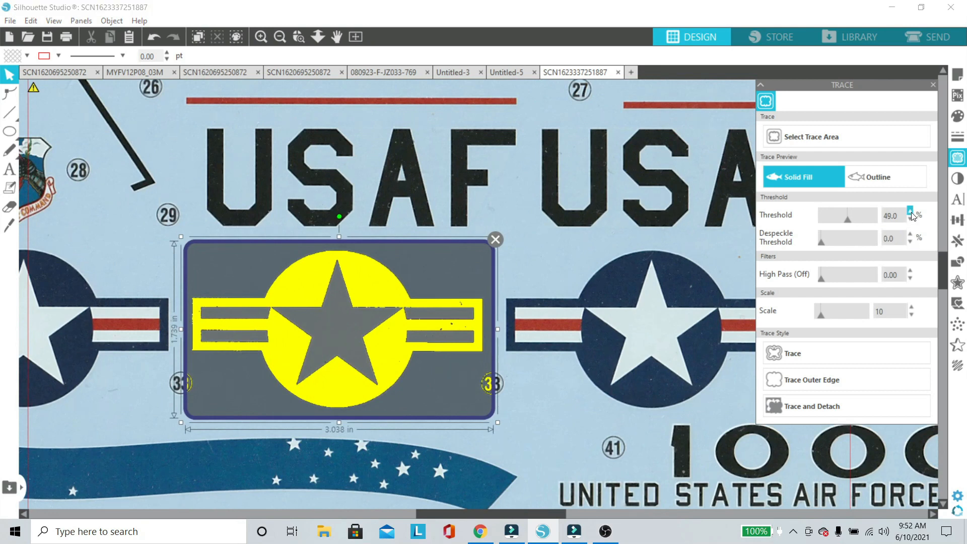
pyautogui.click(913, 212)
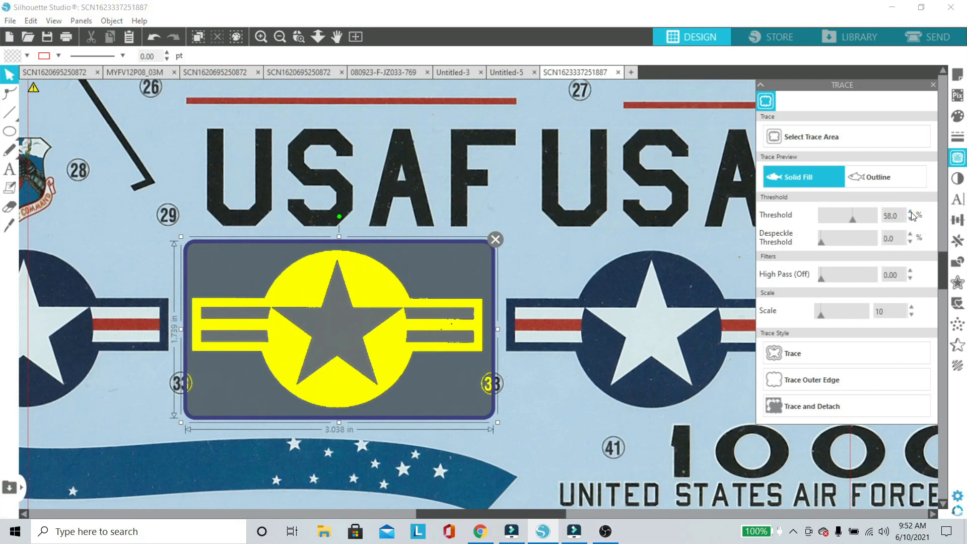
pyautogui.click(909, 213)
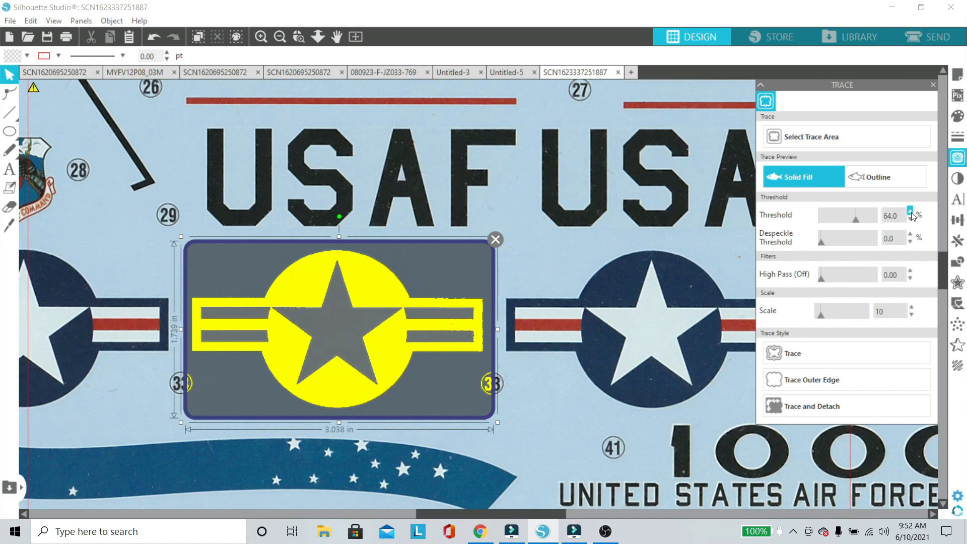
pyautogui.click(917, 213)
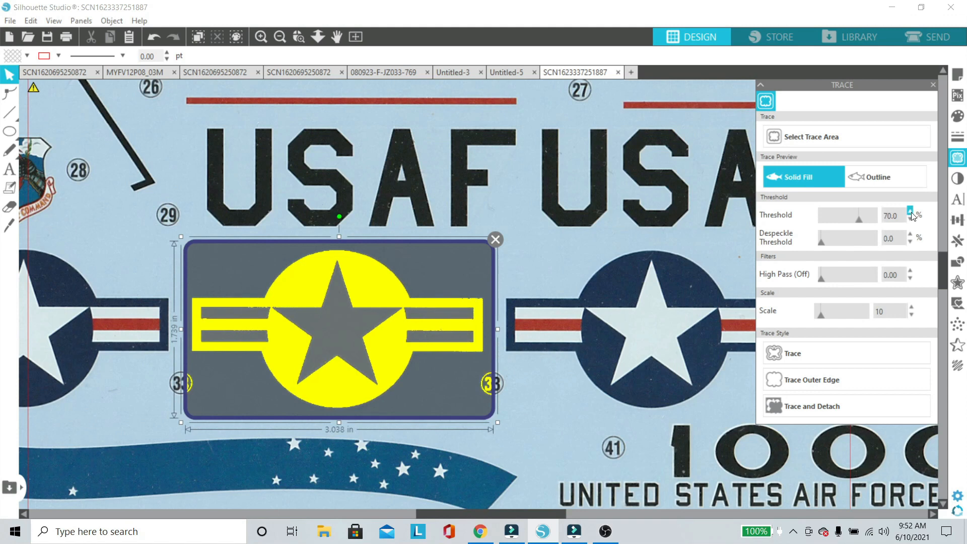
pyautogui.click(918, 213)
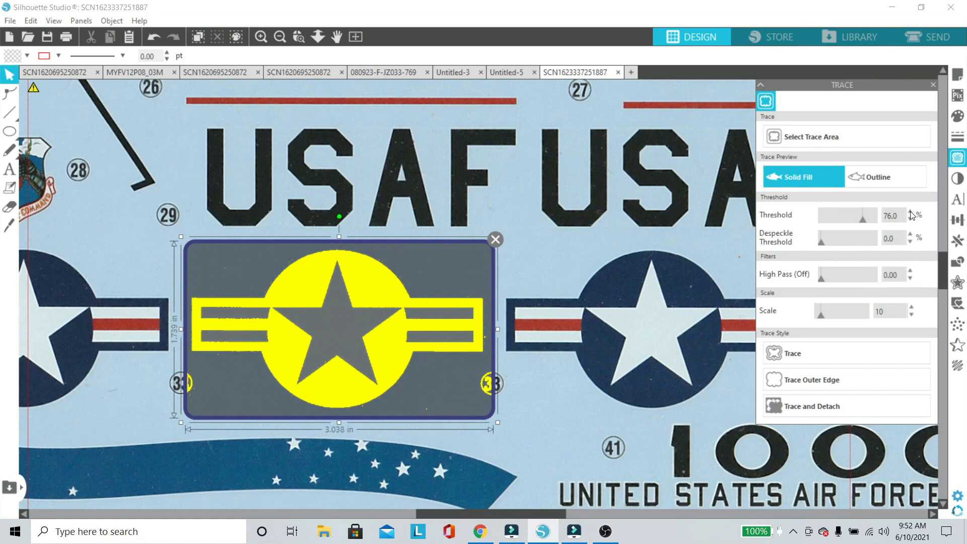
pyautogui.click(911, 212)
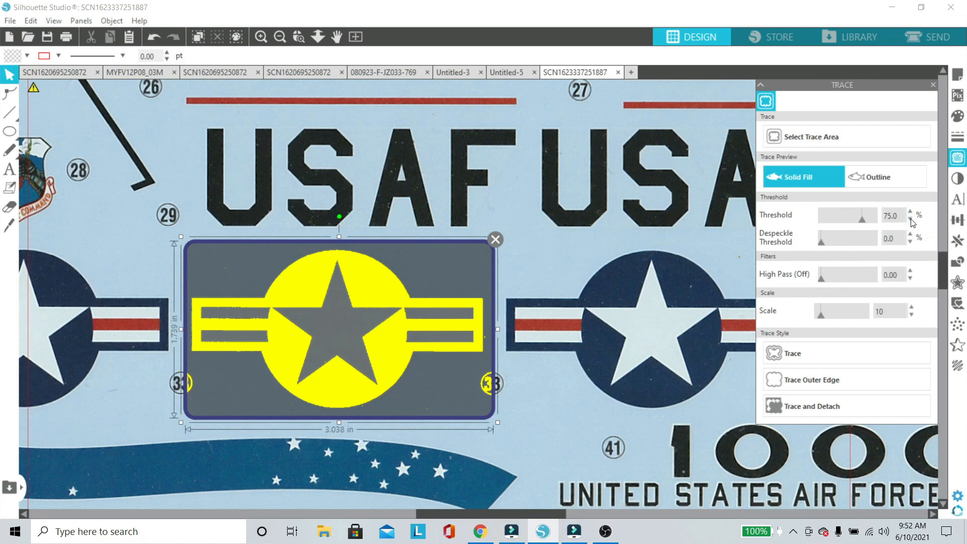
pyautogui.click(792, 353)
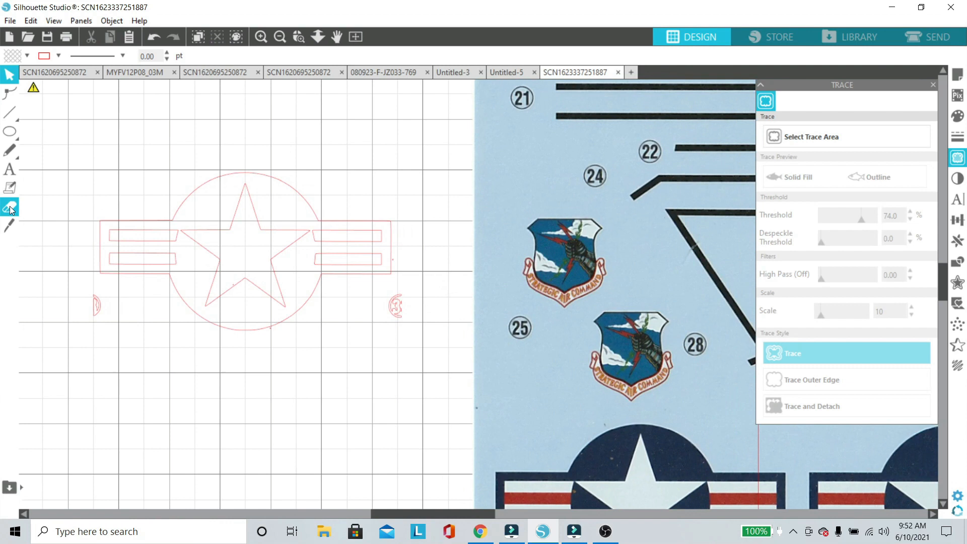
# Switch to the Eraser at 0.039 in size and erase a chunk of the scanned sheet near the insignia
pyautogui.click(10, 206)
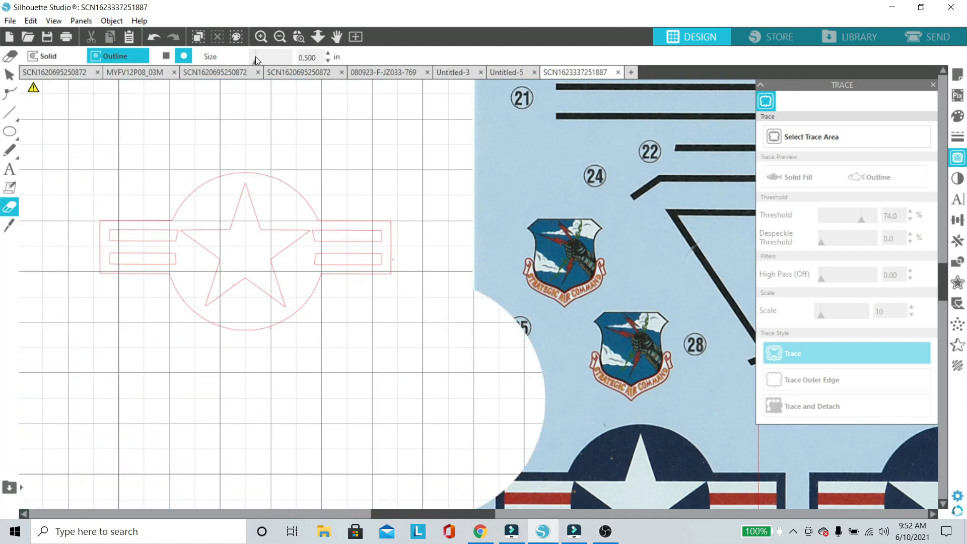
pyautogui.click(260, 37)
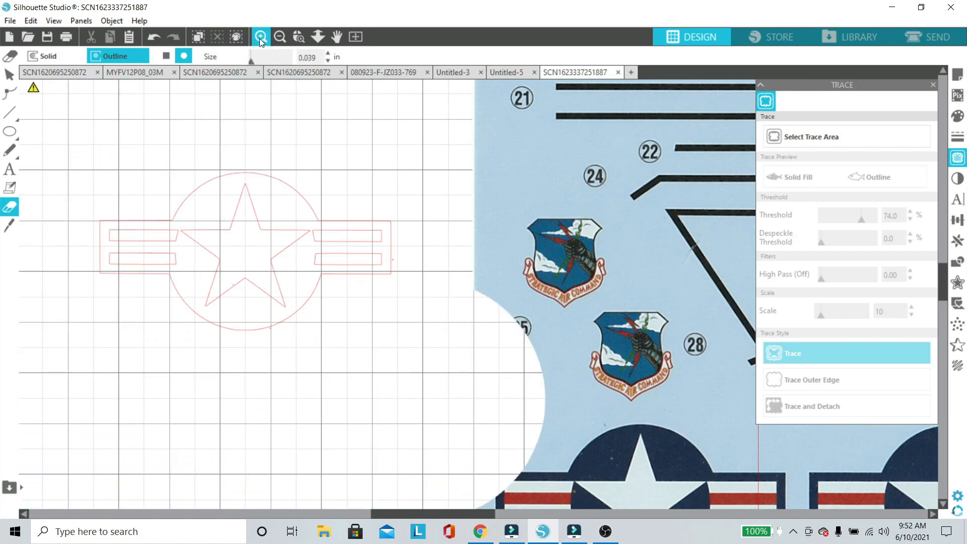
pyautogui.click(260, 36)
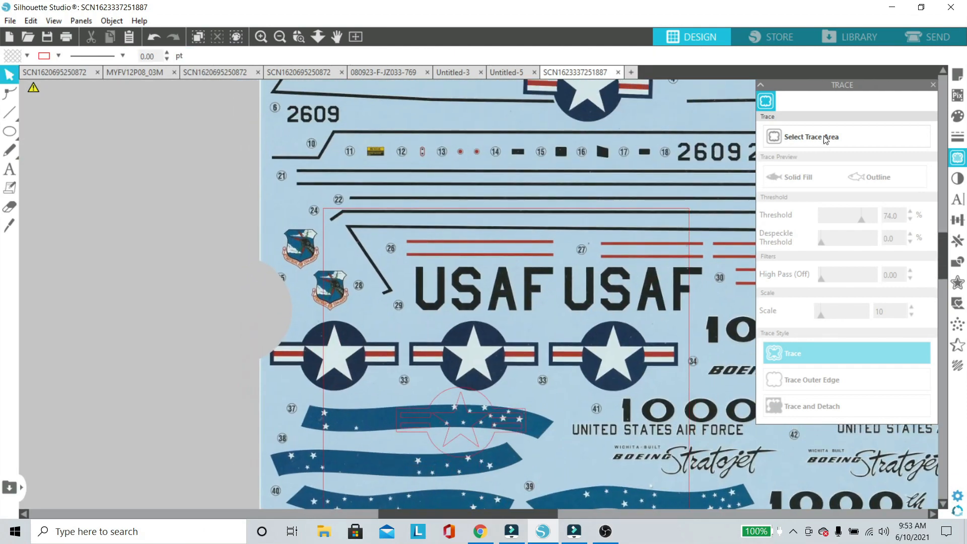
# Mark a new trace area over the left USAF lettering and raise its threshold to about 63%
pyautogui.click(809, 136)
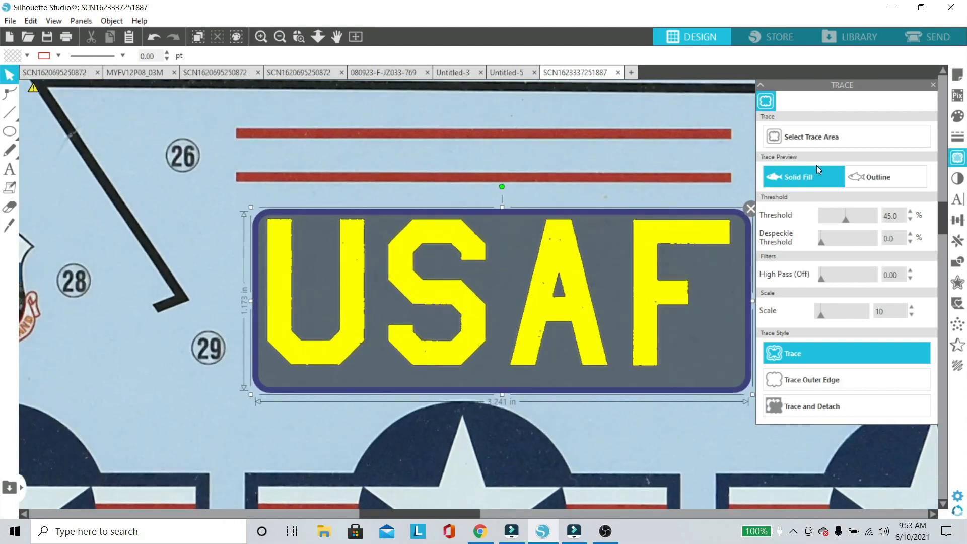
pyautogui.click(909, 212)
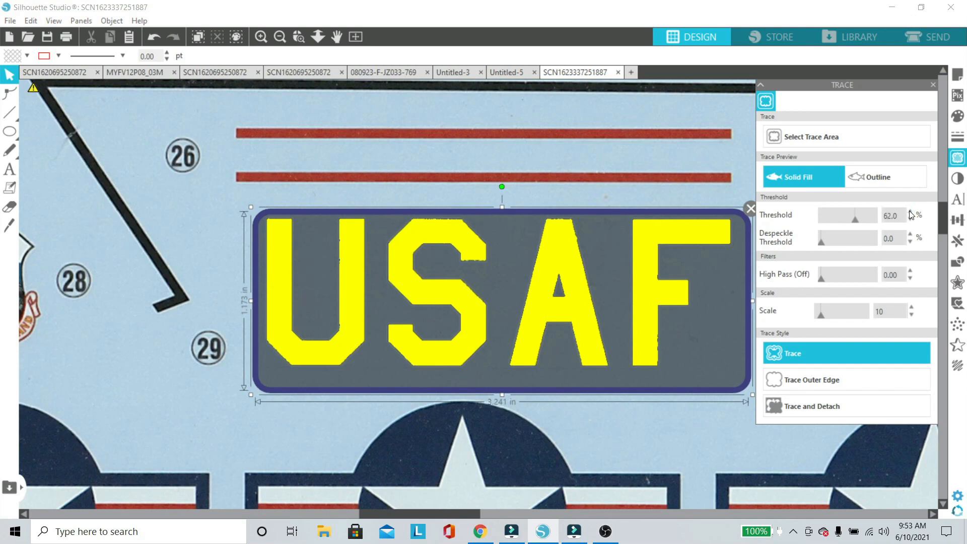
pyautogui.click(910, 211)
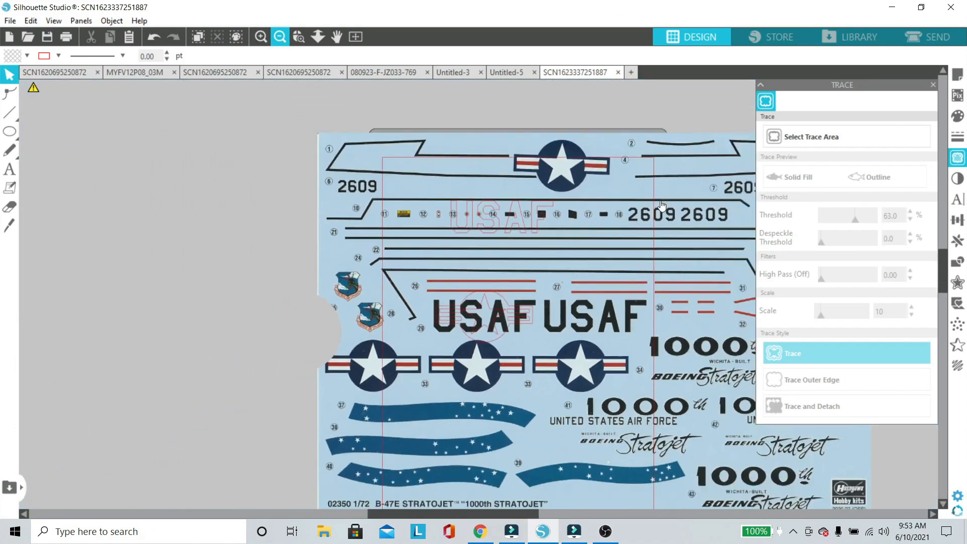
# Draw a short 0.177 in straight line closing the open base of the traced A's left leg
pyautogui.click(279, 36)
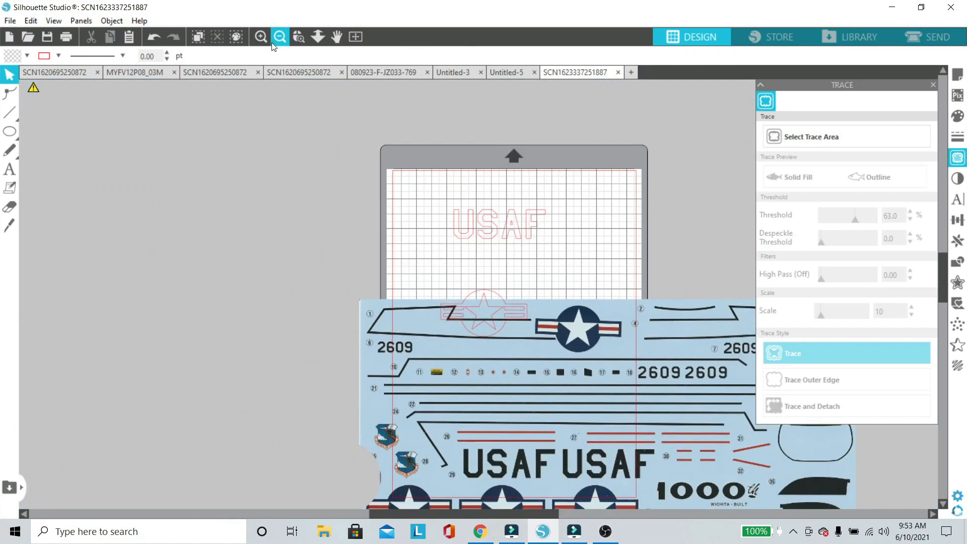
pyautogui.click(279, 36)
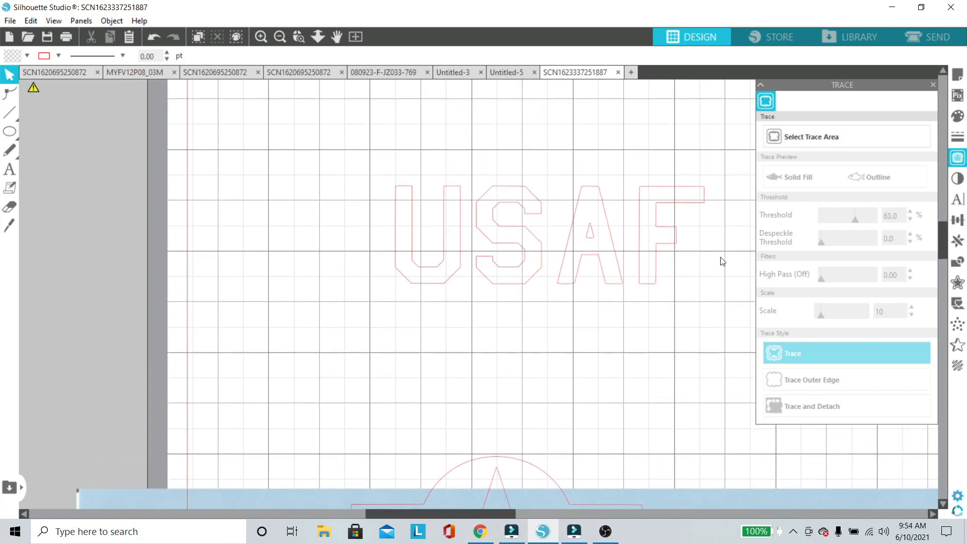
pyautogui.click(260, 37)
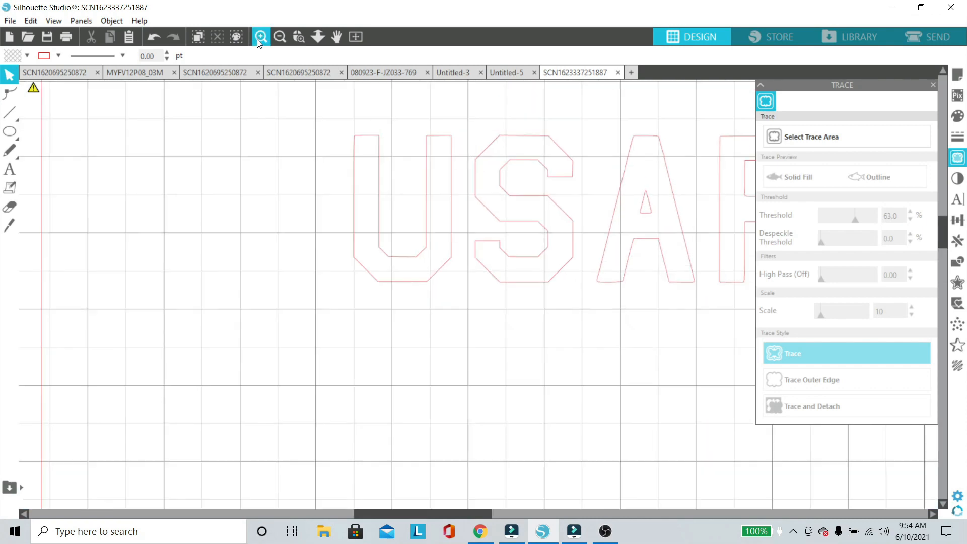
pyautogui.click(260, 36)
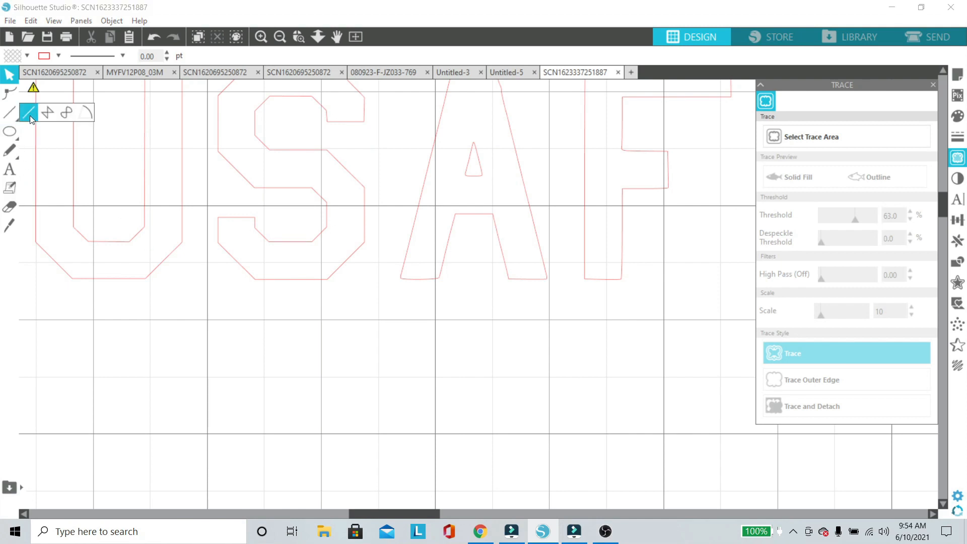
pyautogui.click(9, 112)
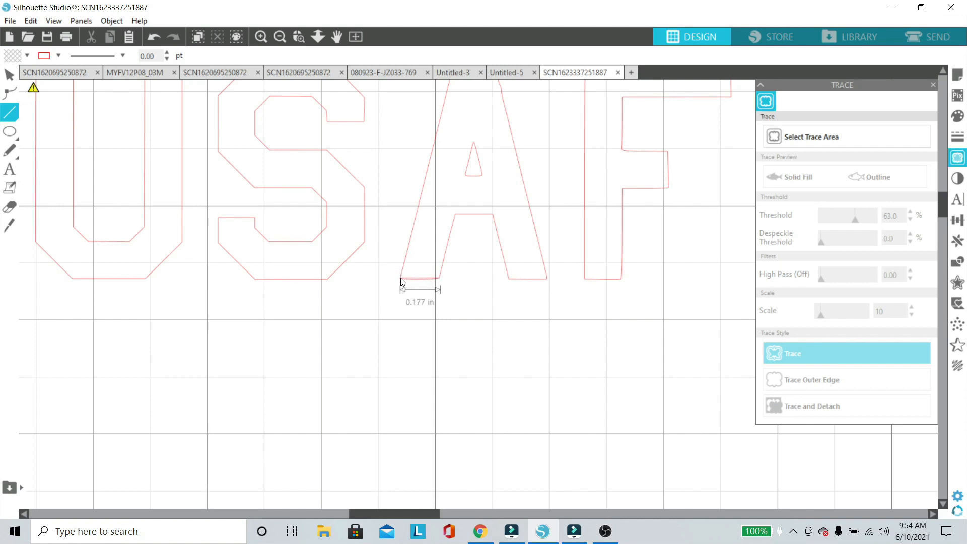
pyautogui.click(419, 274)
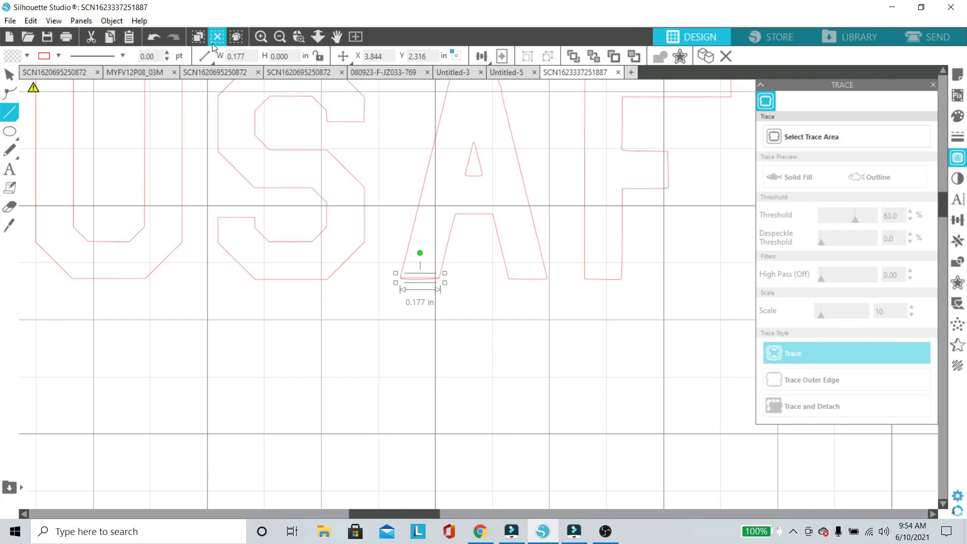
# Erase the stray outline segment underneath the new line at the A's foot
pyautogui.click(260, 36)
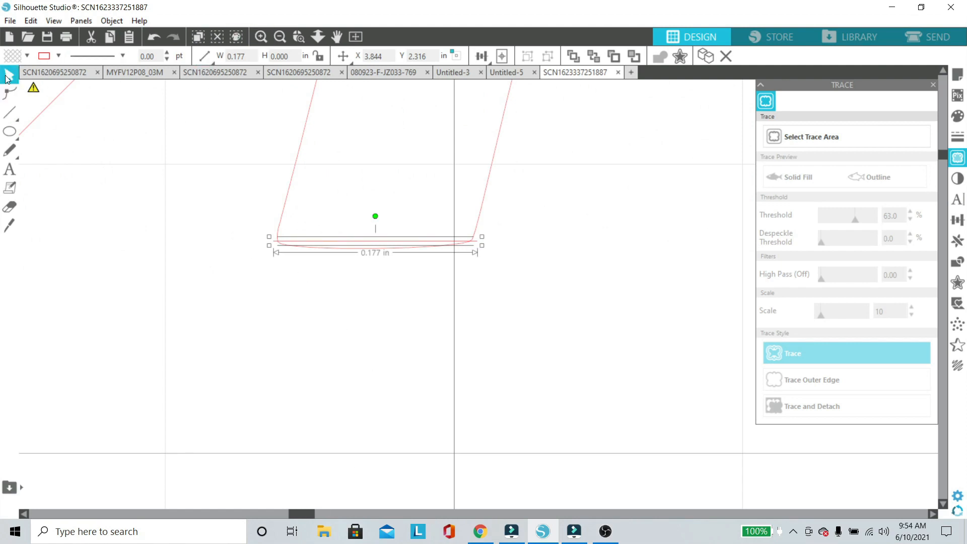
pyautogui.click(10, 206)
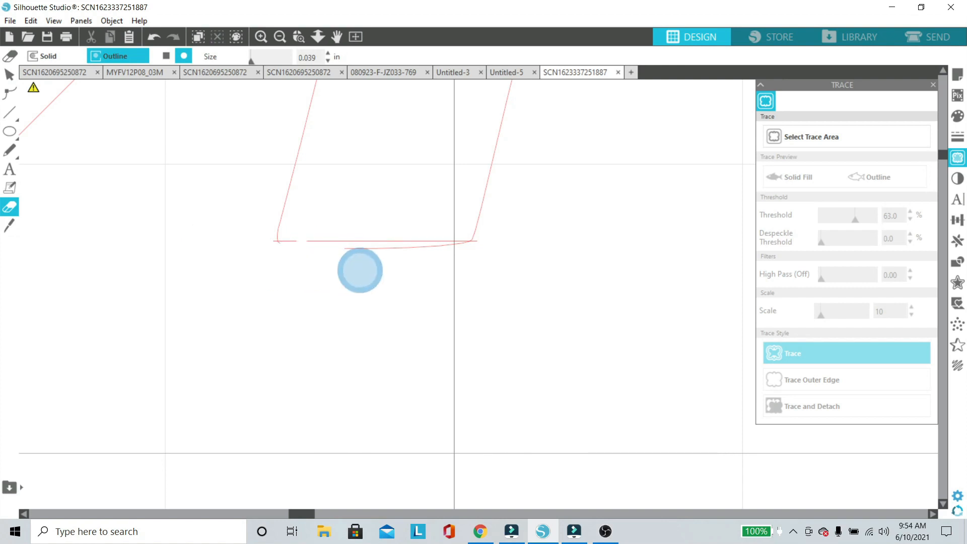
pyautogui.click(154, 36)
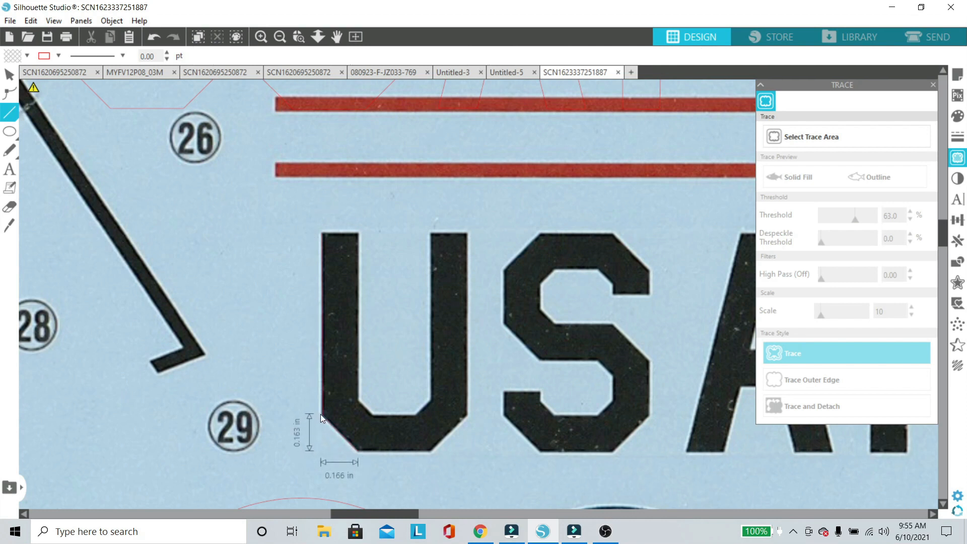
# Draw a straight line from the U's bottom-left corner along its flat lower edge
pyautogui.click(340, 432)
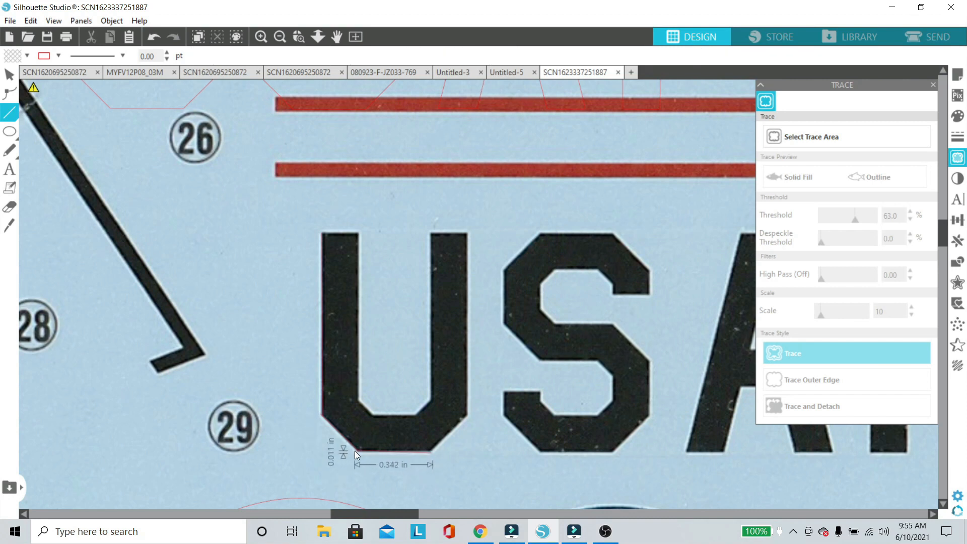
pyautogui.click(393, 458)
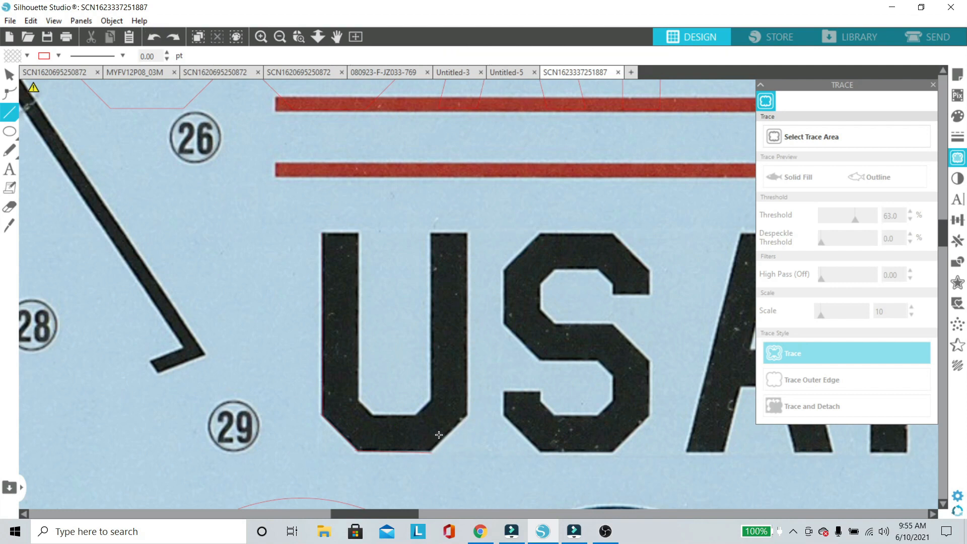
pyautogui.moveTo(466, 414)
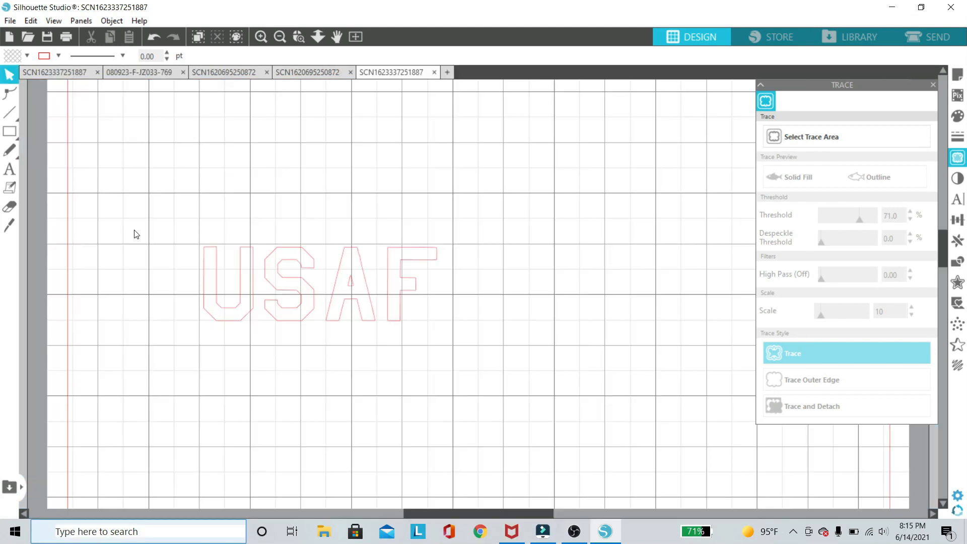
pyautogui.moveTo(131, 215)
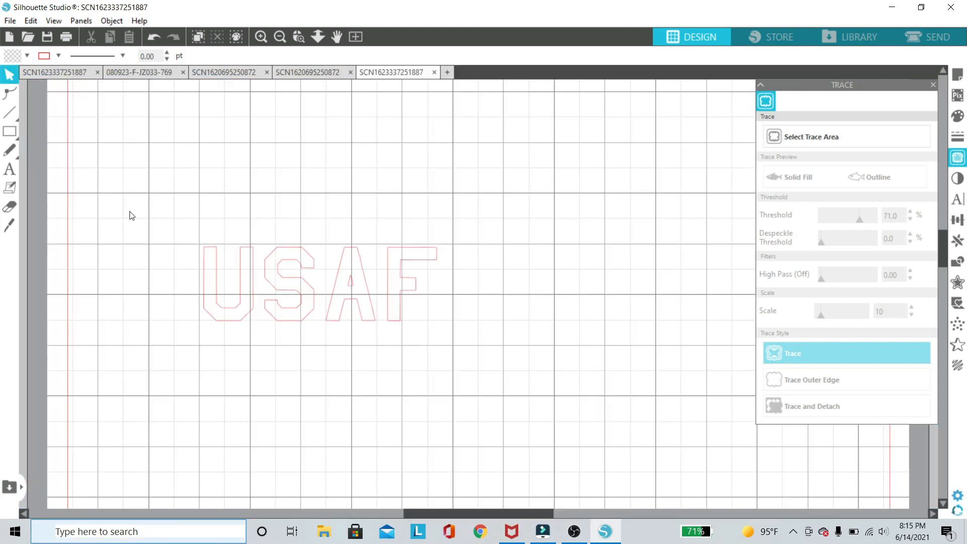
# Select the traced USAF outlines and resize them to about 40.95 × 13.02 mm
pyautogui.click(296, 284)
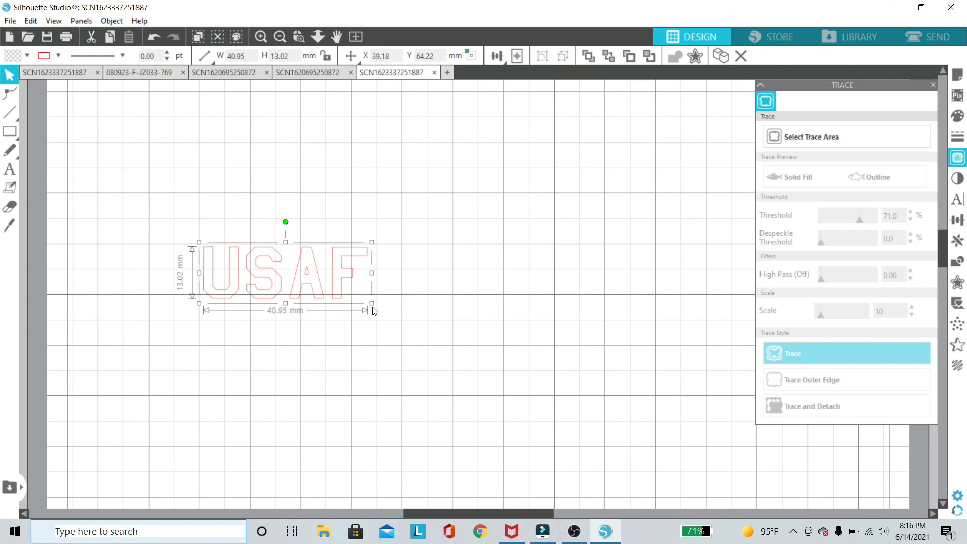
pyautogui.moveTo(449, 227)
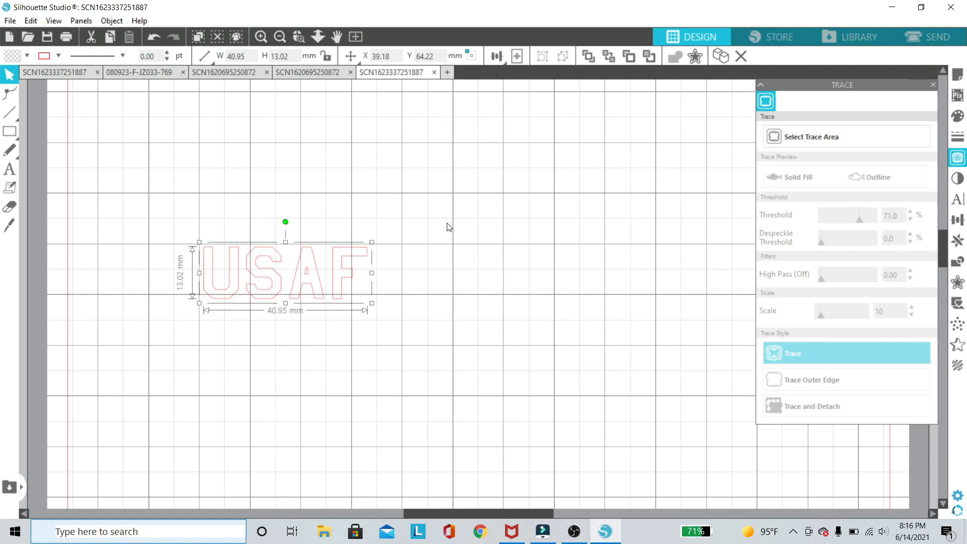
pyautogui.moveTo(519, 234)
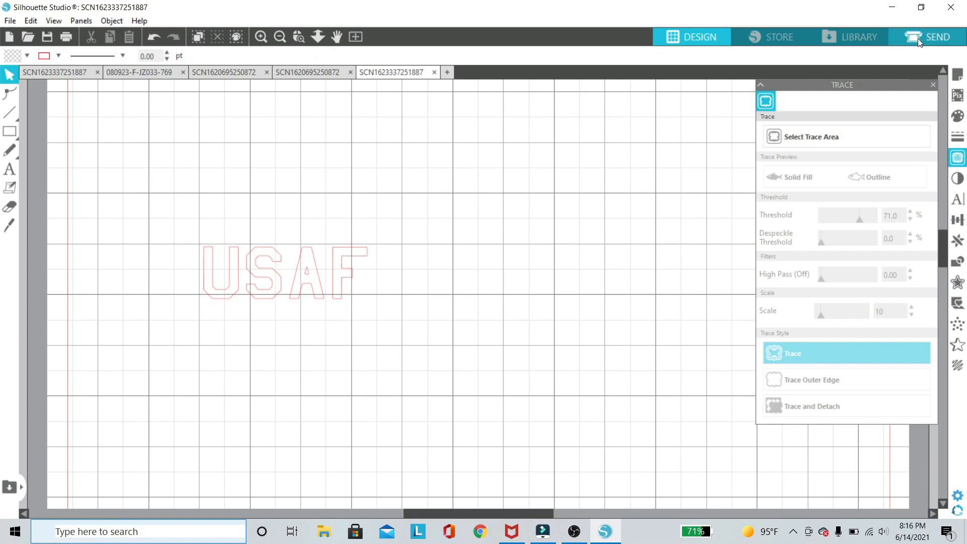
# Send the mat to the cutter with Vinyl Glossy settings and the detected AutoBlade
pyautogui.click(936, 36)
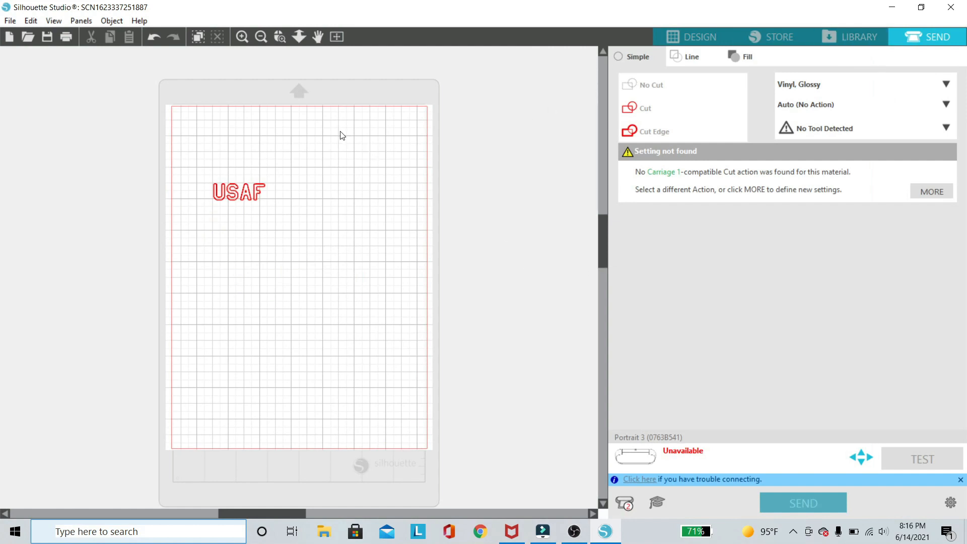
pyautogui.click(241, 36)
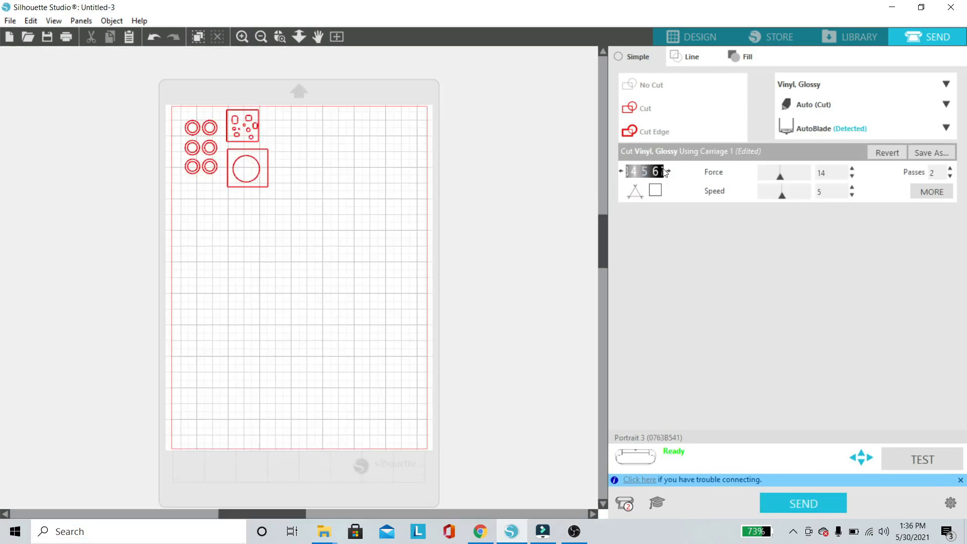
pyautogui.moveTo(759, 184)
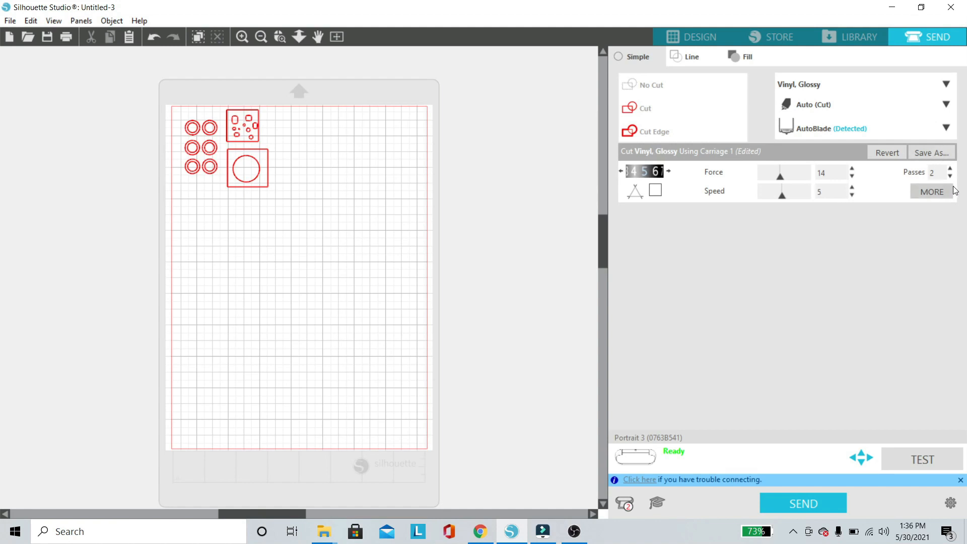
pyautogui.moveTo(921, 459)
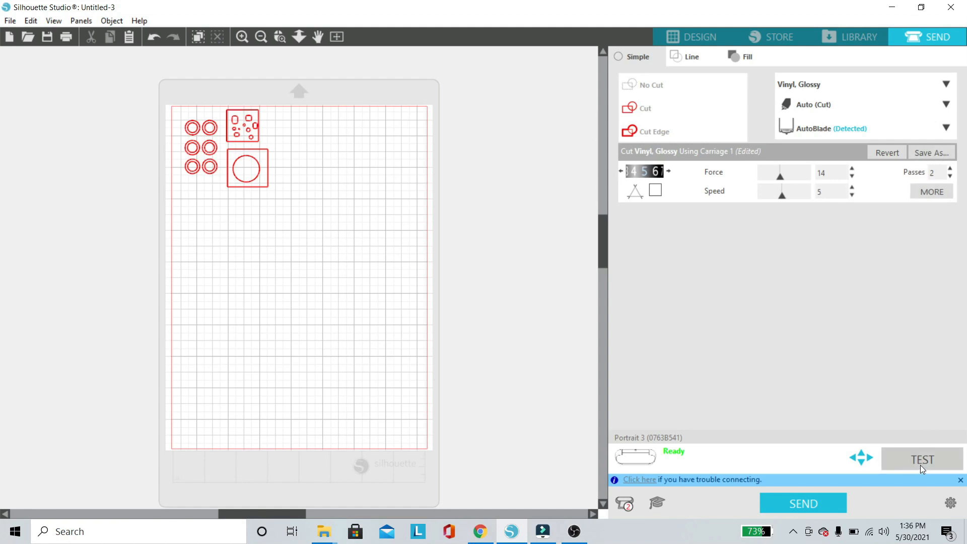
pyautogui.click(803, 504)
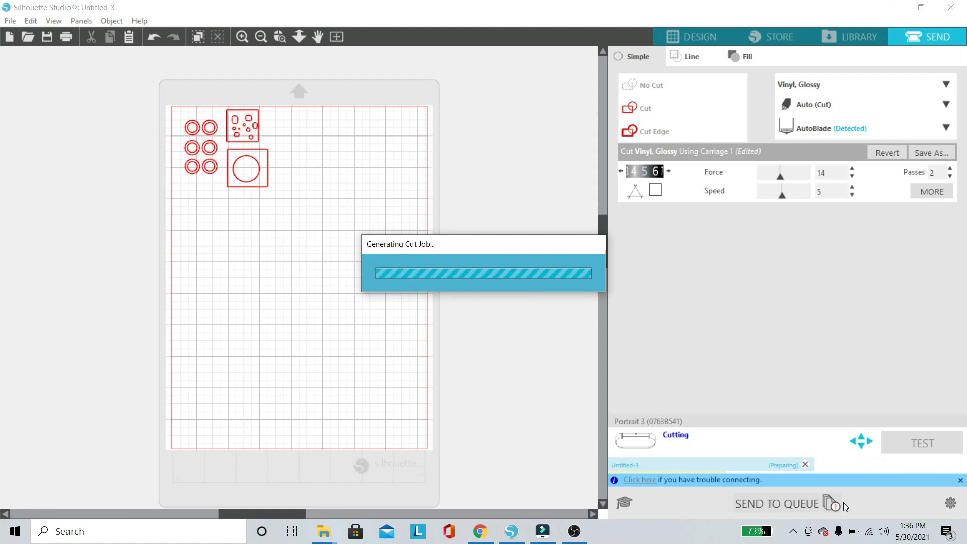